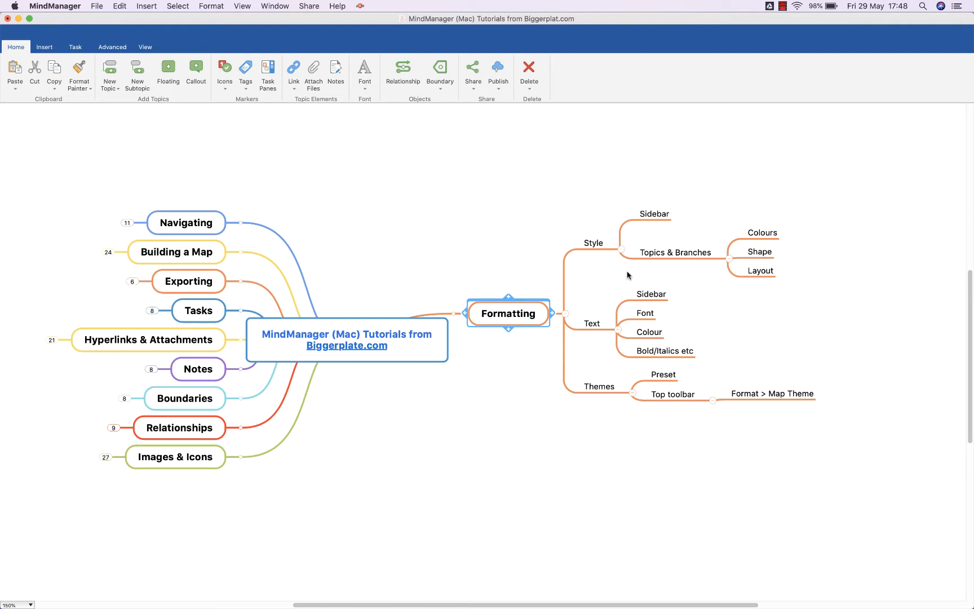
pyautogui.moveTo(505, 238)
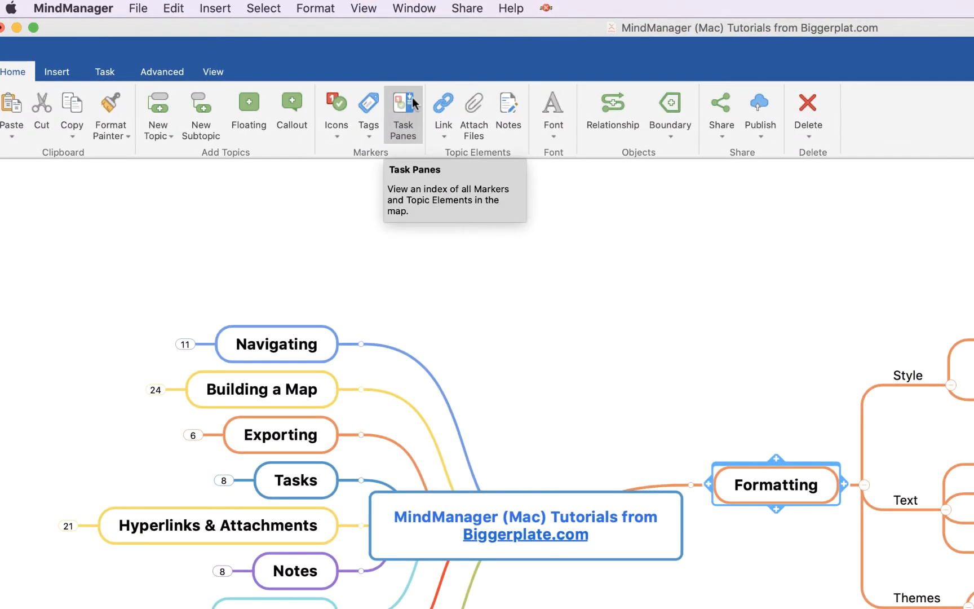
# Open the Format side panel showing fill, line, layout and margin settings
pyautogui.click(315, 8)
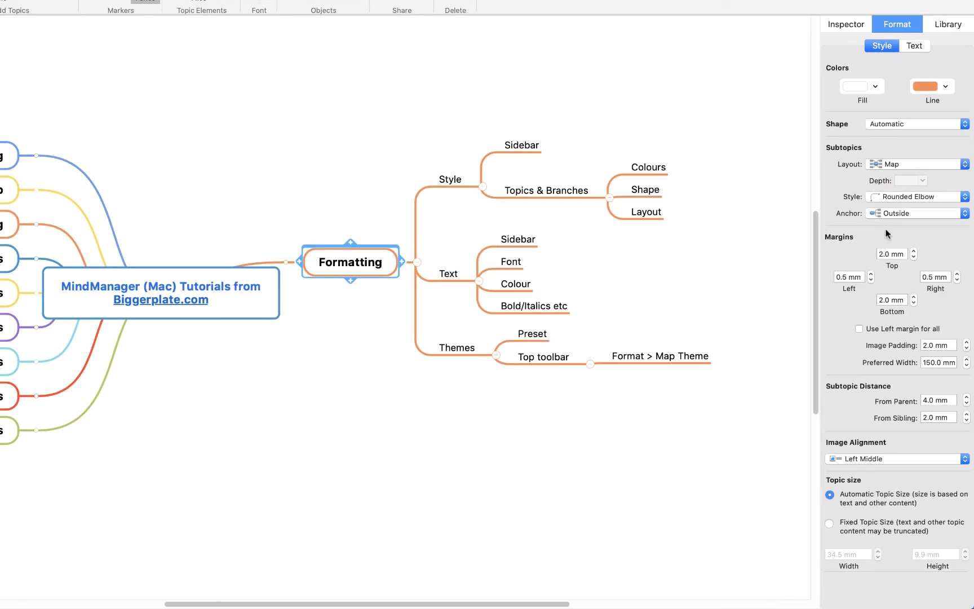
pyautogui.moveTo(900, 153)
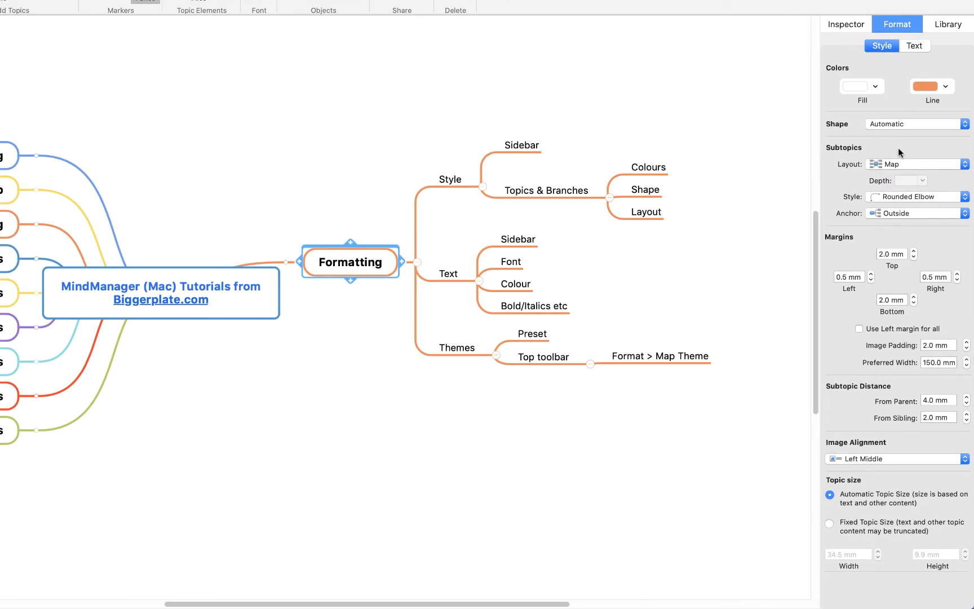
pyautogui.moveTo(537, 196)
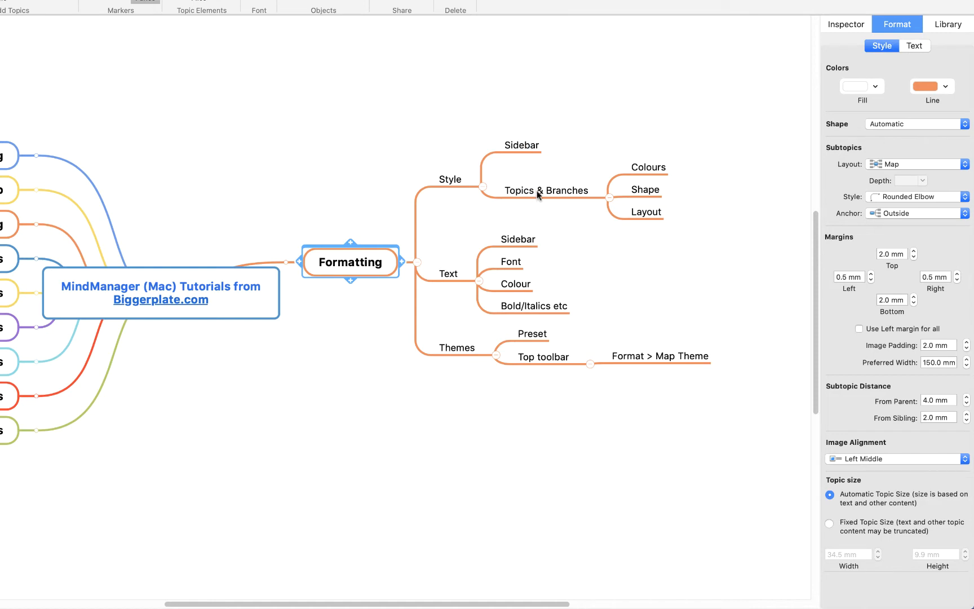
# Give the Topics & Branches topic a yellow fill and blue branch lines
pyautogui.click(872, 86)
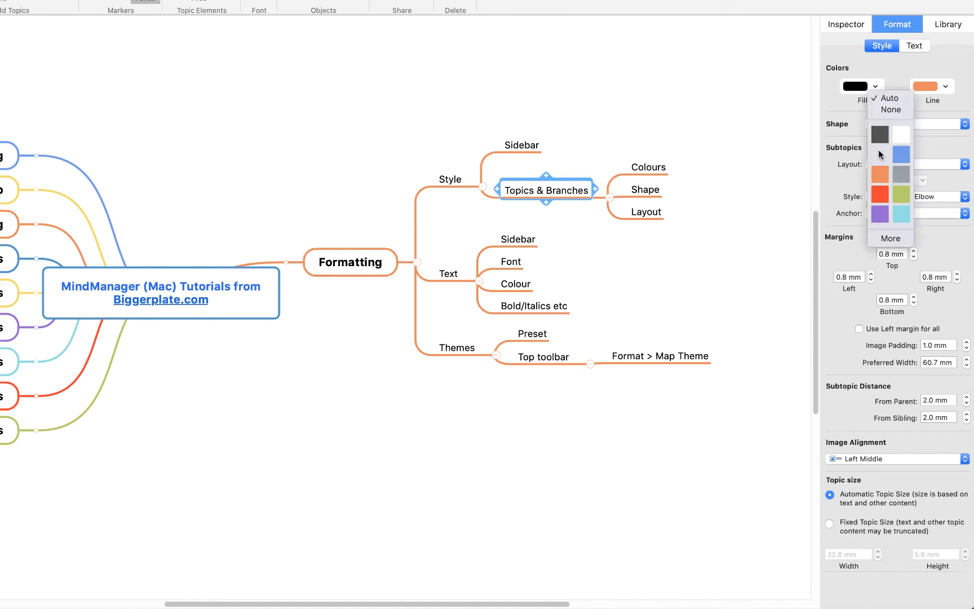
pyautogui.click(901, 154)
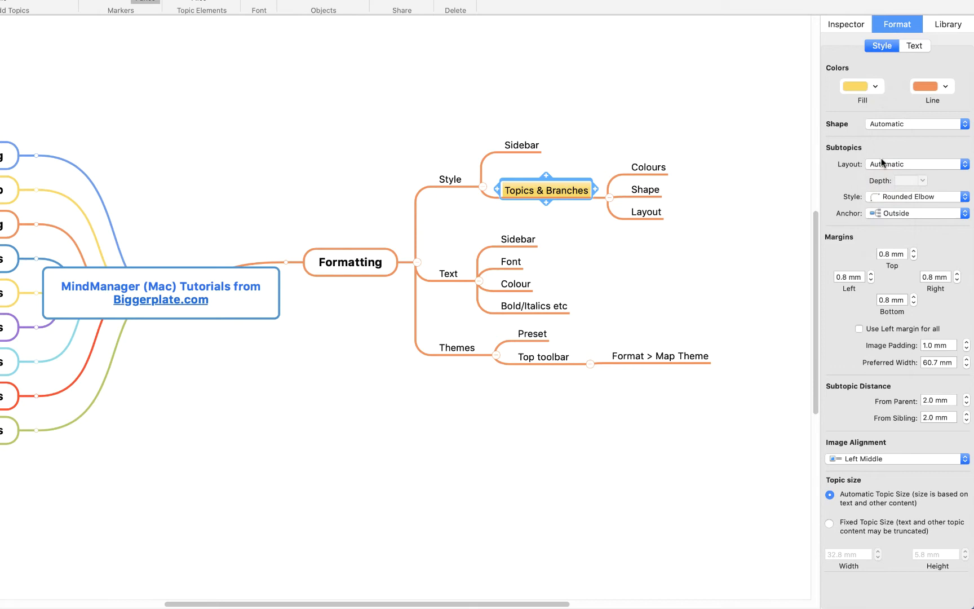
pyautogui.click(943, 86)
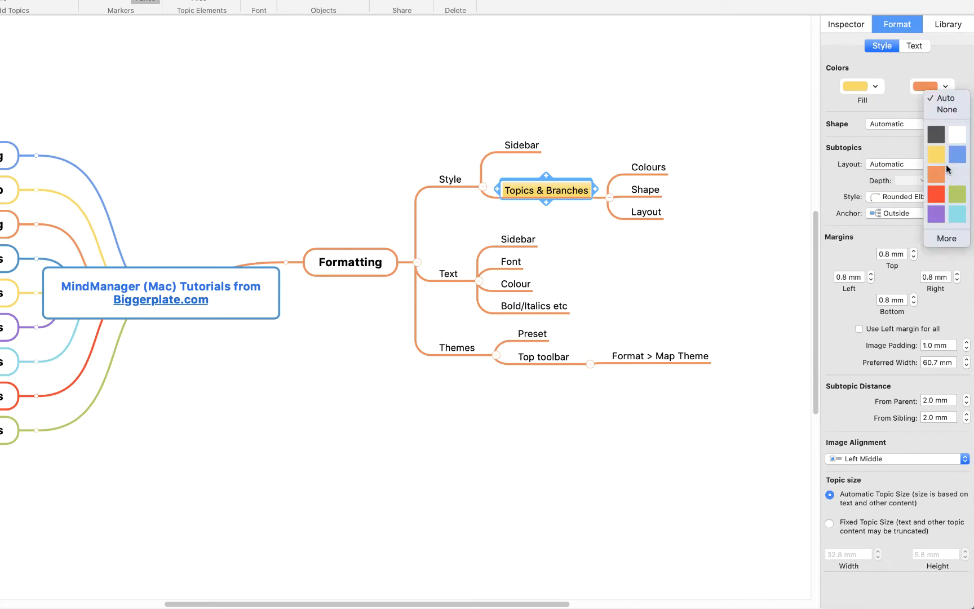
pyautogui.click(960, 154)
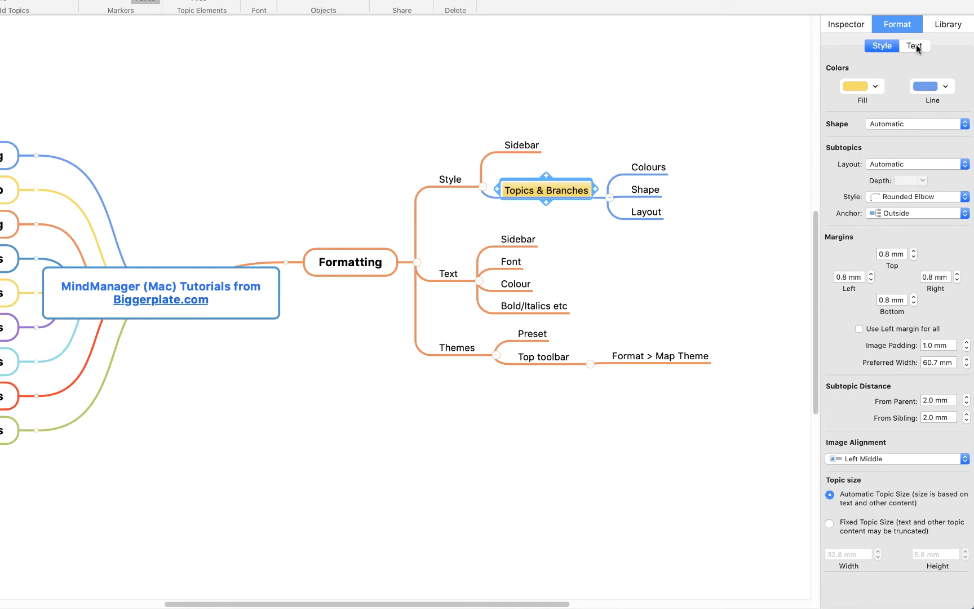
# Switch the Format pane to the Text settings for font, weight, size and colour
pyautogui.click(913, 45)
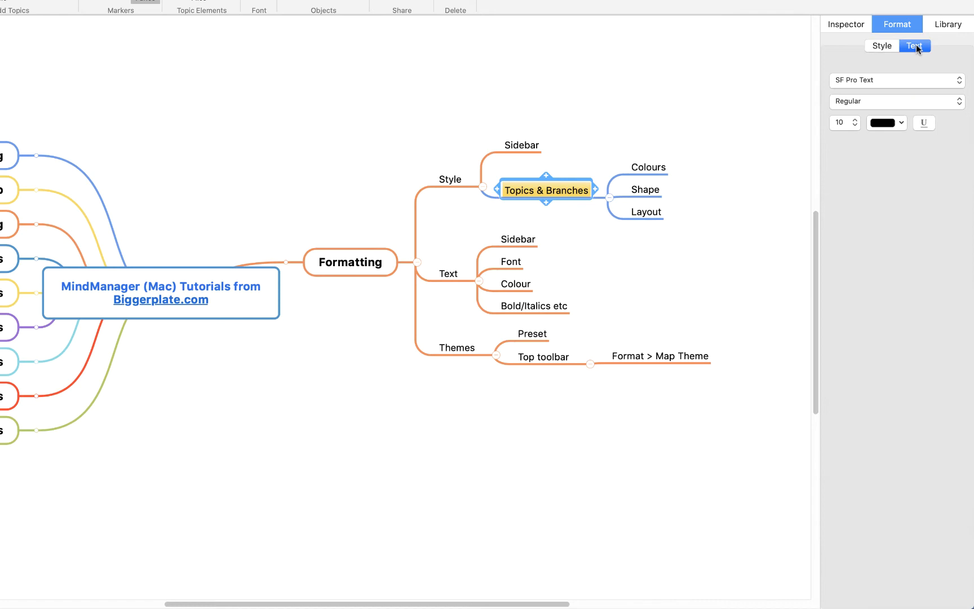
pyautogui.moveTo(939, 103)
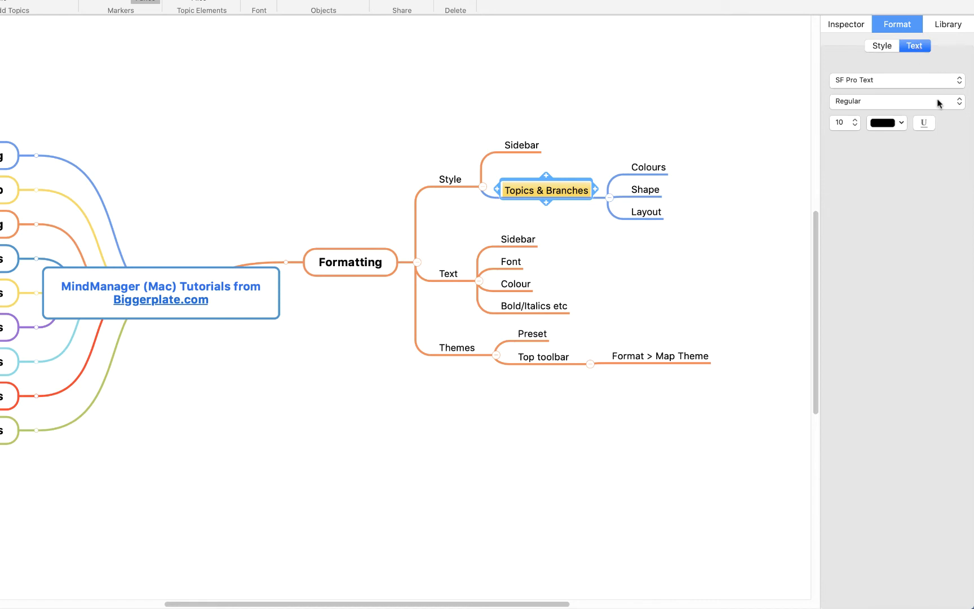
pyautogui.moveTo(927, 175)
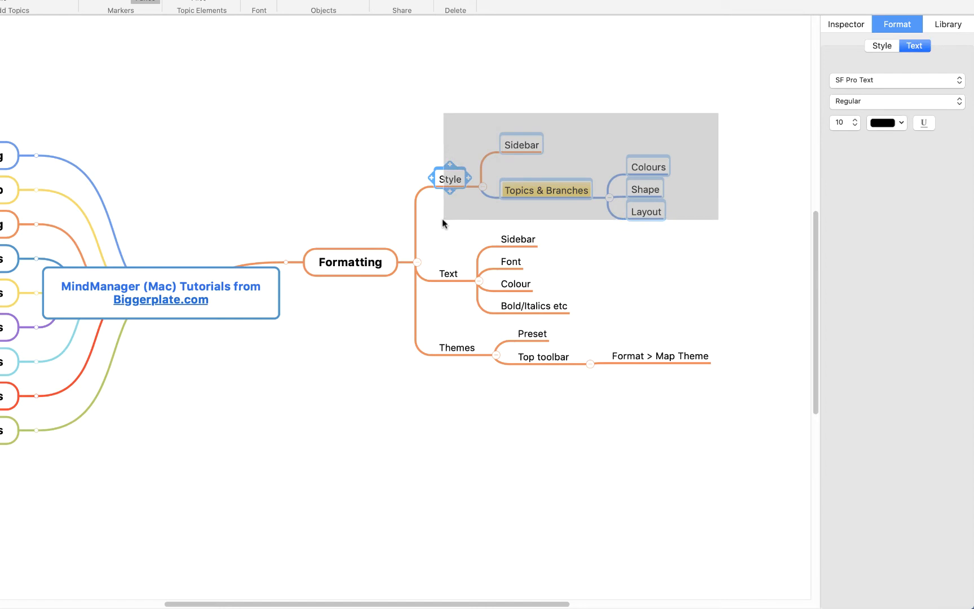
# Fill the Style topic and its subtopics red with yellow branch lines
pyautogui.click(880, 45)
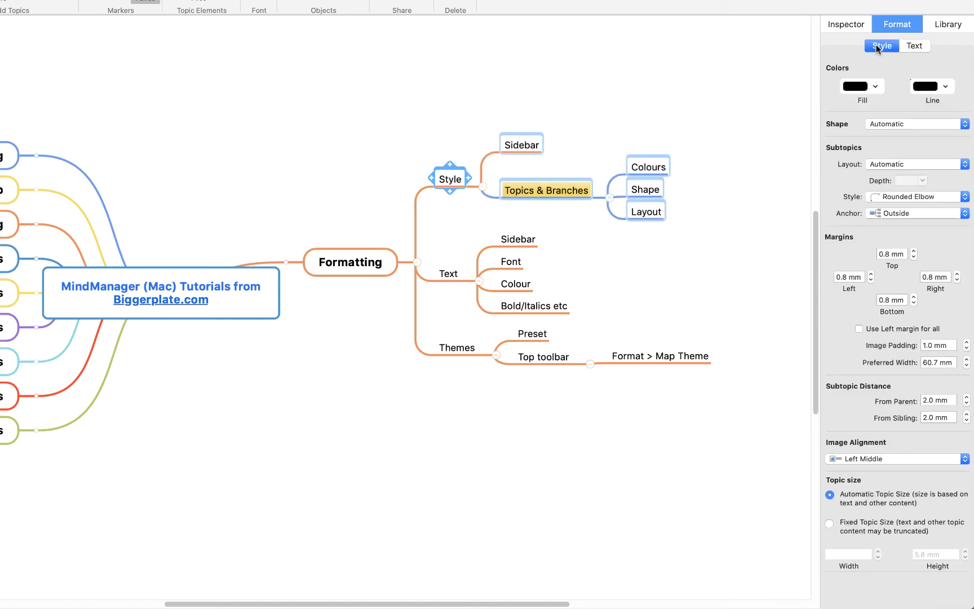
pyautogui.click(875, 86)
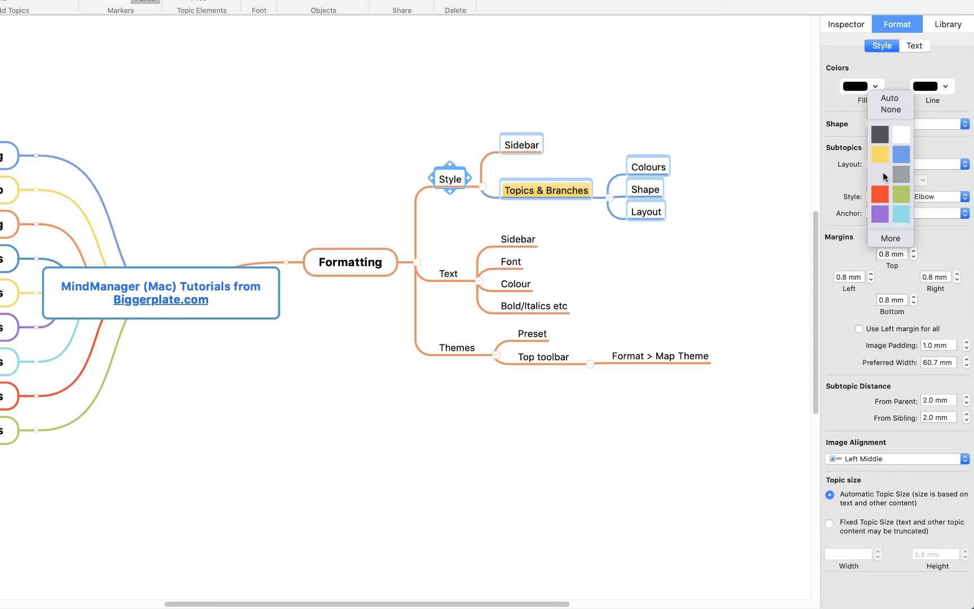
pyautogui.click(879, 194)
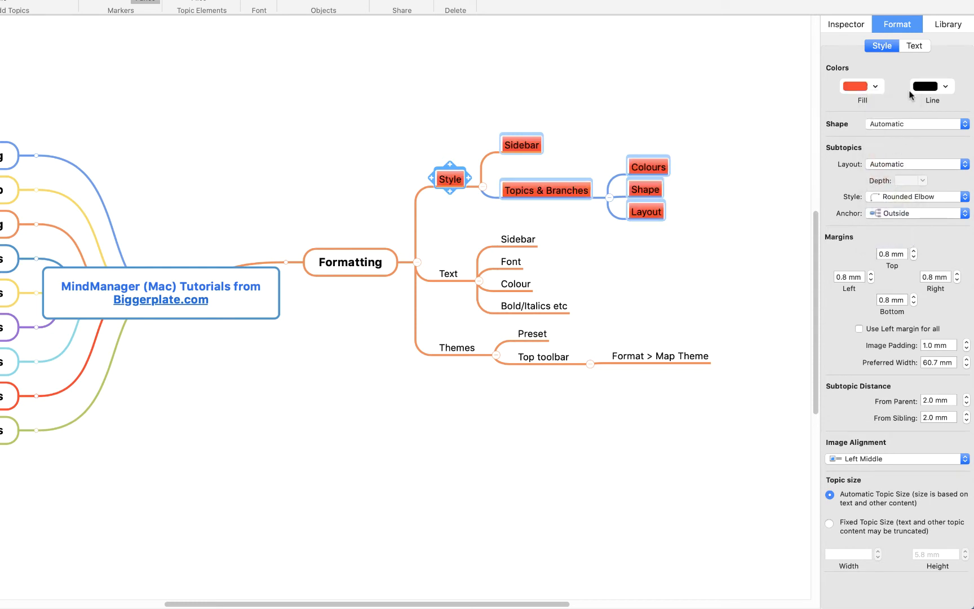
pyautogui.click(947, 86)
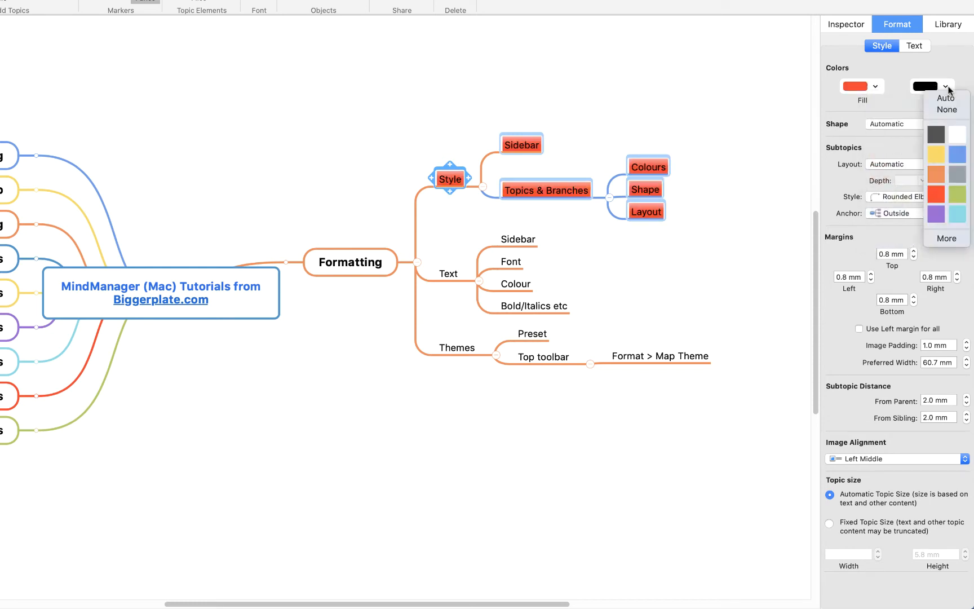
pyautogui.click(935, 154)
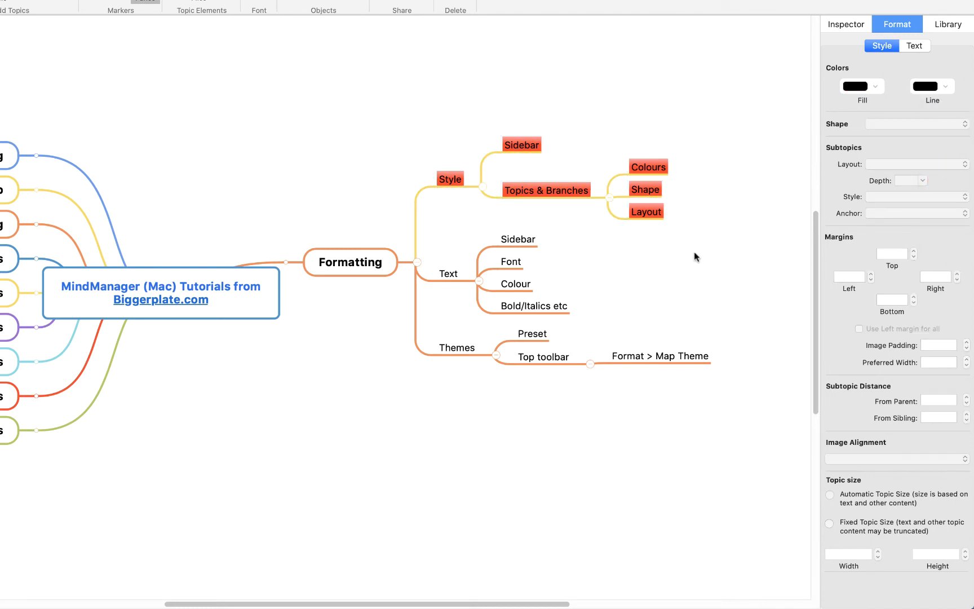
pyautogui.moveTo(702, 231)
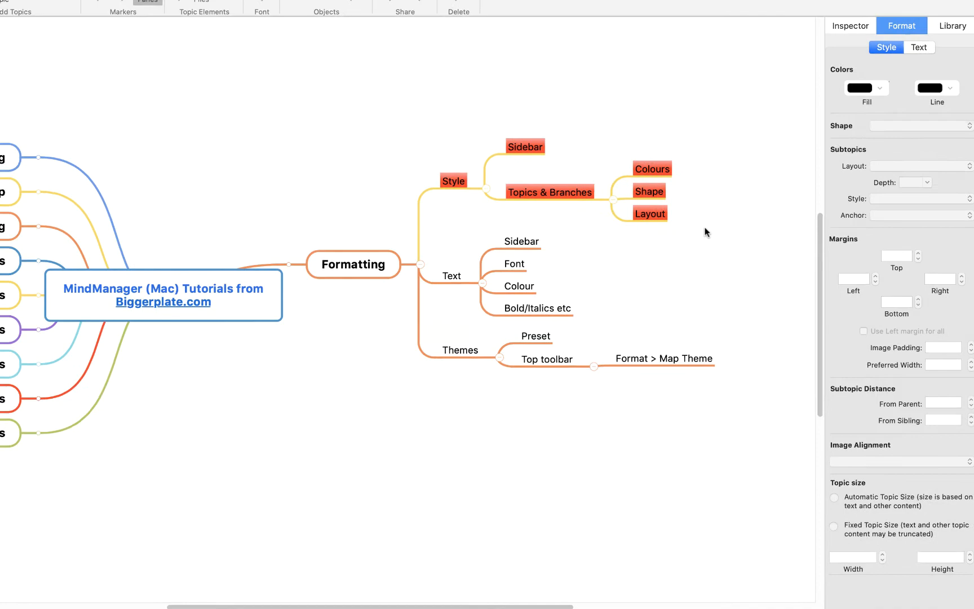
# Apply the 05 Professional rectangle map theme
pyautogui.click(322, 7)
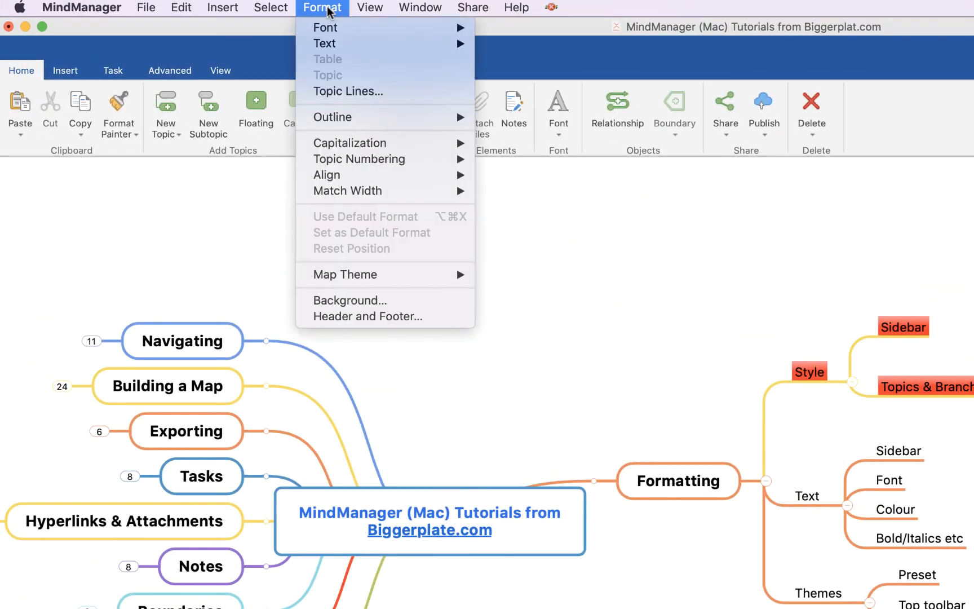
pyautogui.moveTo(345, 274)
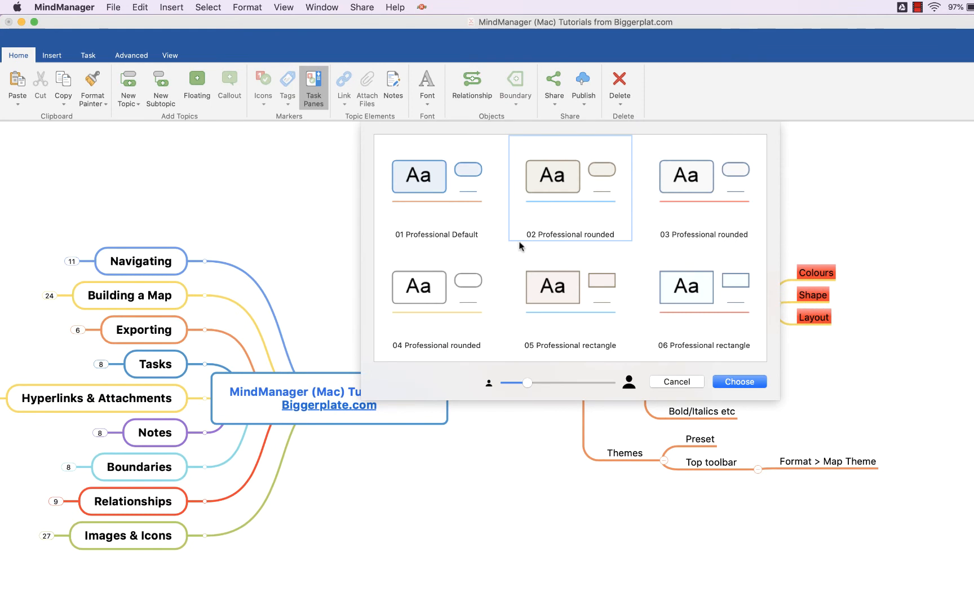
pyautogui.scroll(-3)
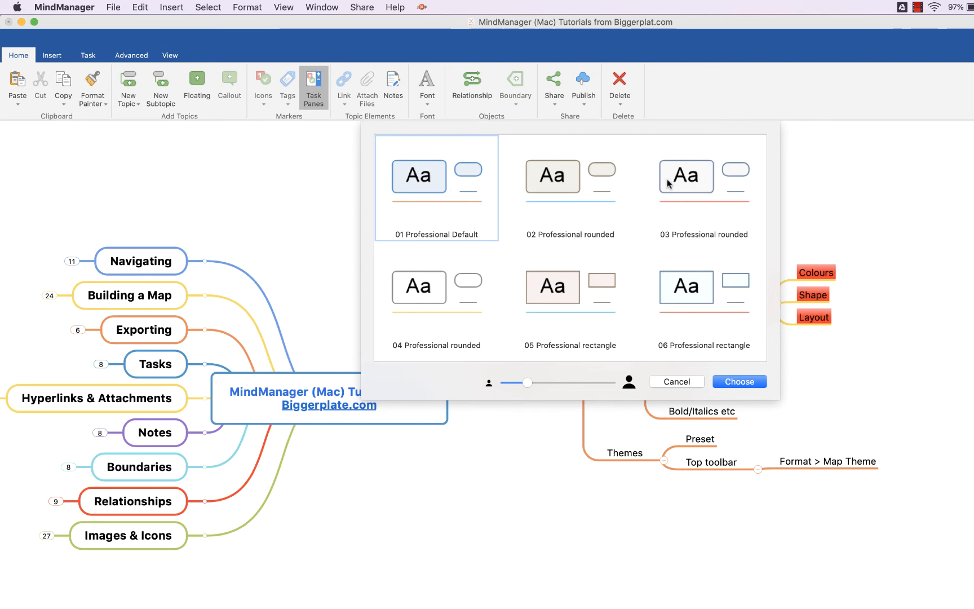
pyautogui.click(568, 288)
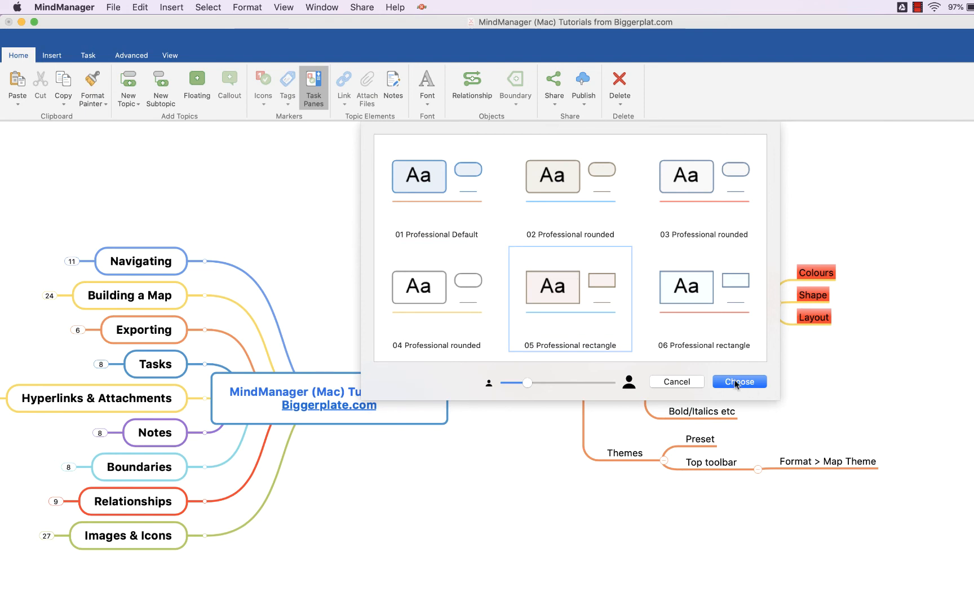
pyautogui.click(738, 382)
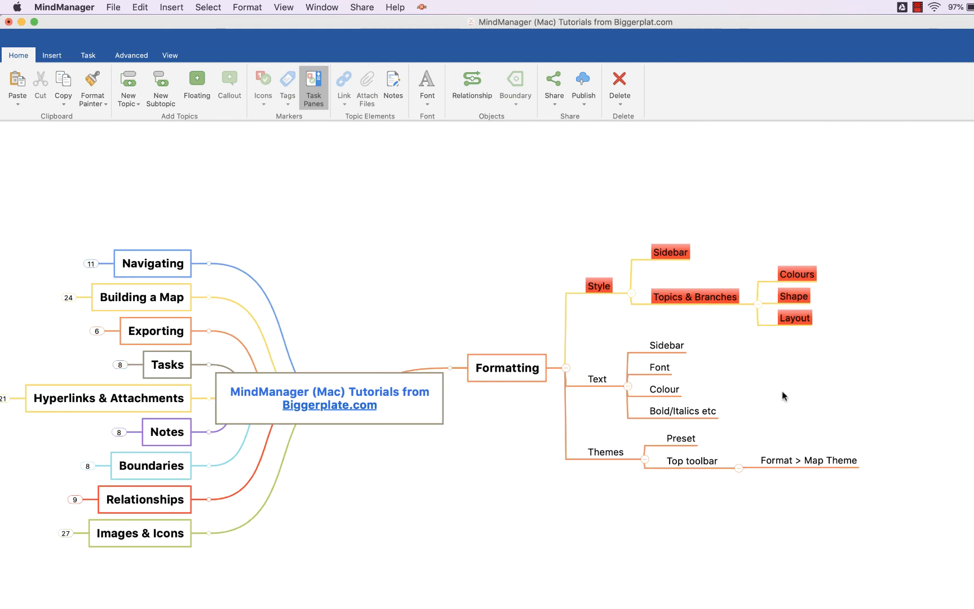